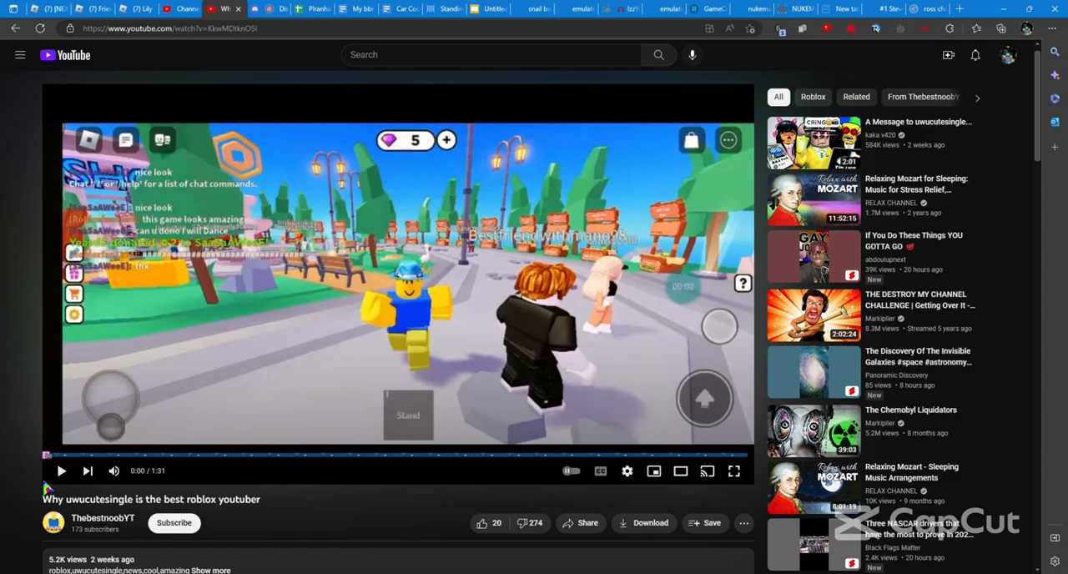
mouse_move(7, 490)
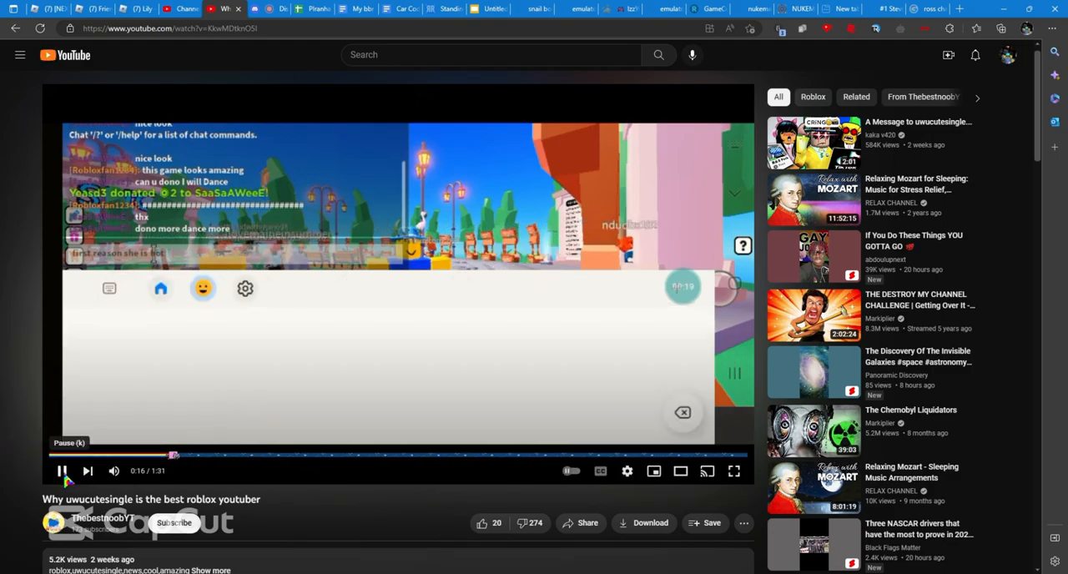
Pause the Roblox video, then resume it so it plays past 0:19
click(203, 288)
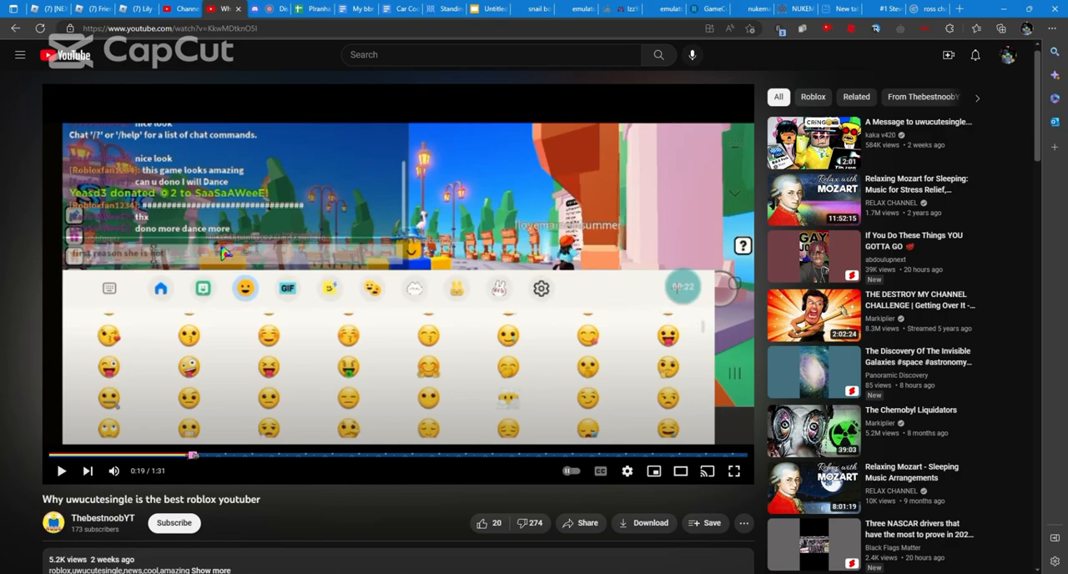
click(61, 471)
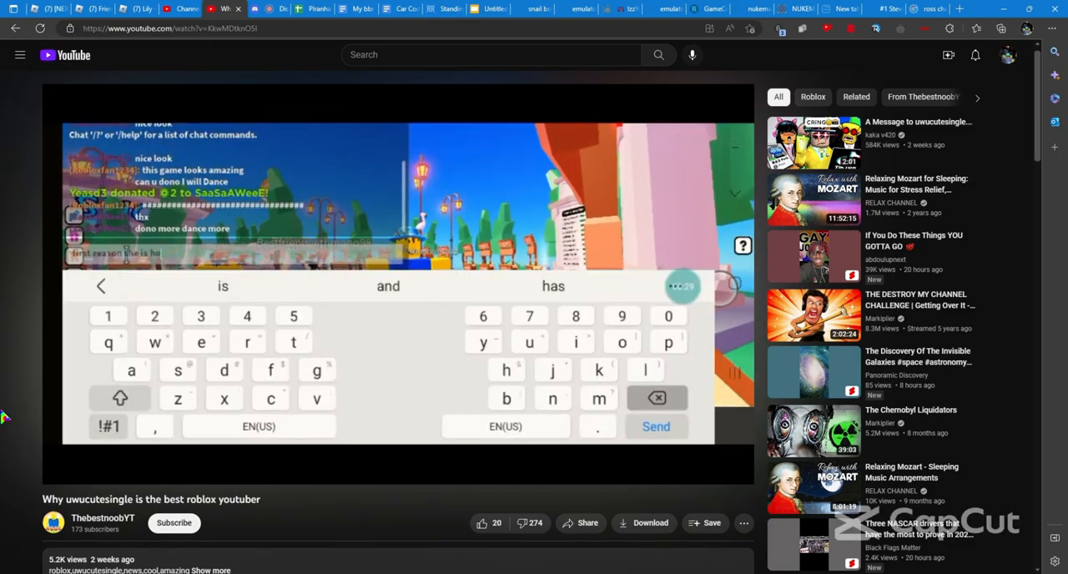
Toggle playback so the Roblox video continues to about 0:45
click(622, 342)
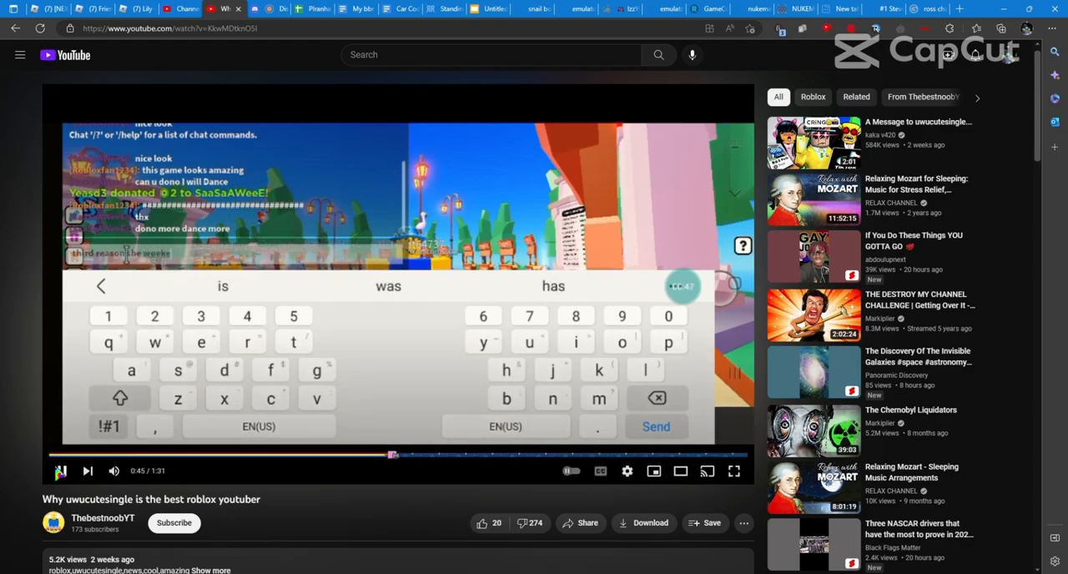
Toggle playback and let the Roblox video run to its 1:31 end
click(506, 369)
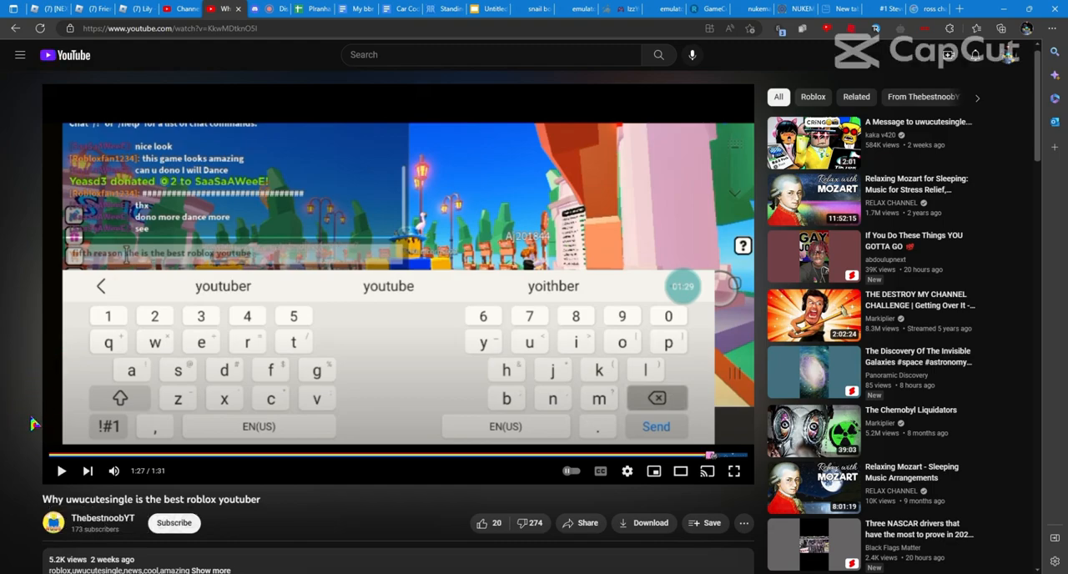
mouse_move(152, 382)
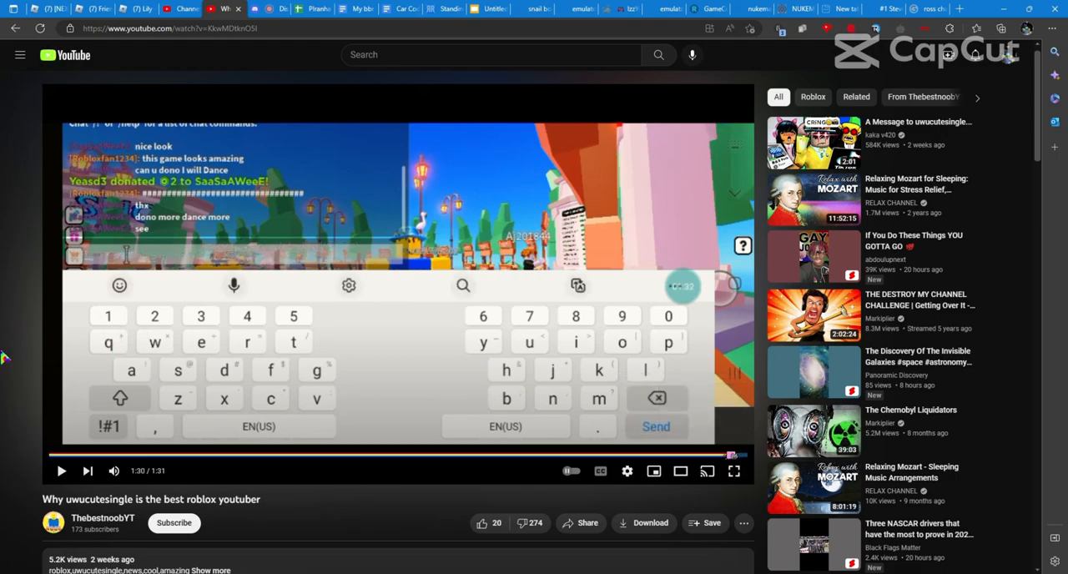
mouse_move(236, 378)
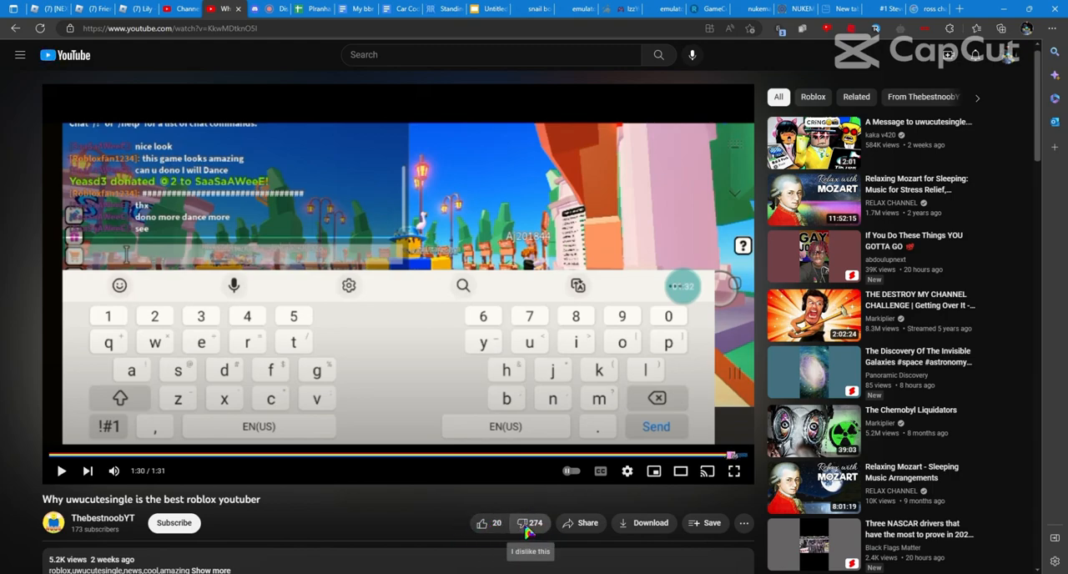
Dislike the Roblox video, bringing the dislike count to 275
click(521, 523)
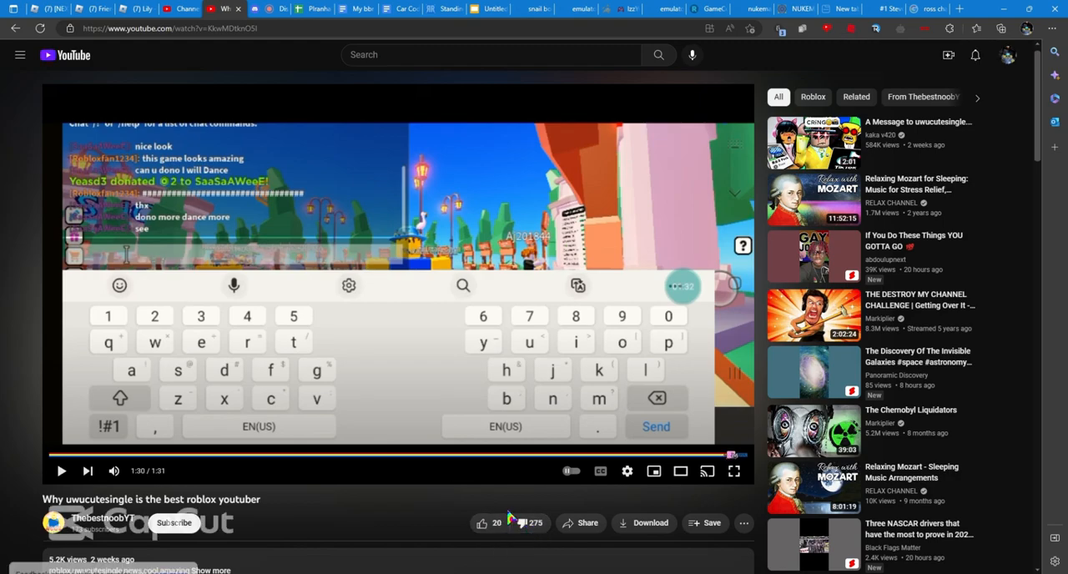
click(521, 522)
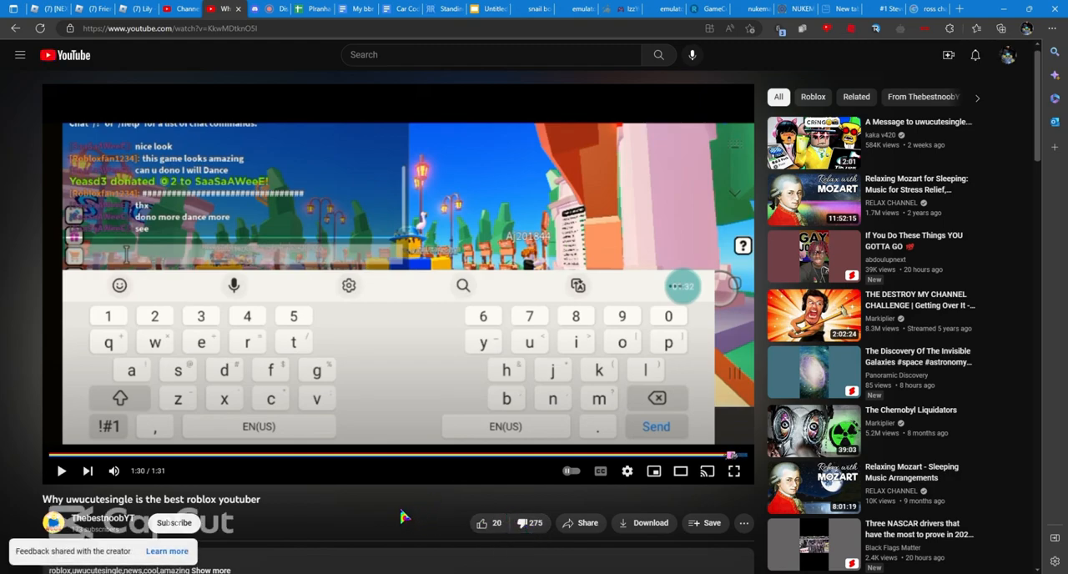